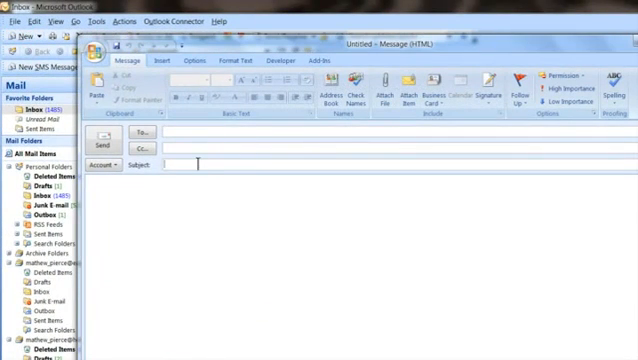
Step: Draft a message with subject 'Out of office notice' and body 'I'll be out of the office until Monday'
{"action": "type", "text": "Out of office notice"}
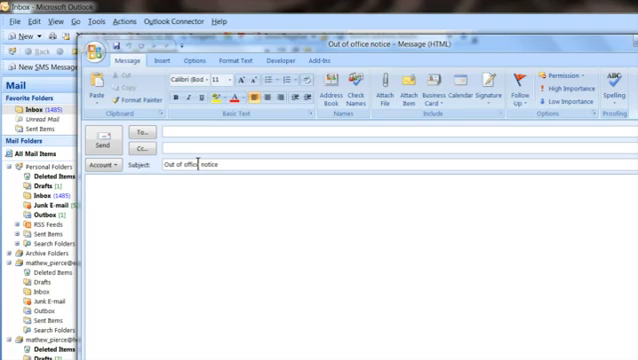
{"action": "type", "text": "I'll be out of the office u"}
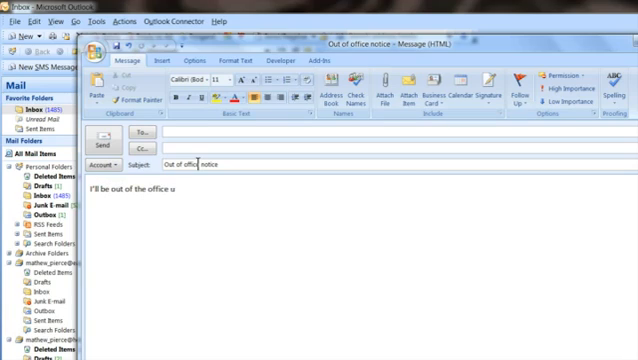
{"action": "type", "text": "ntil M"}
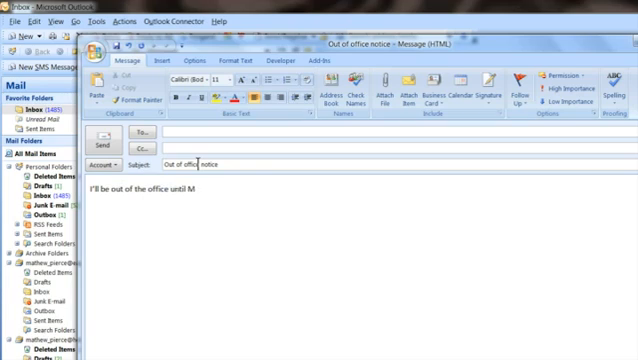
{"action": "type", "text": "onday"}
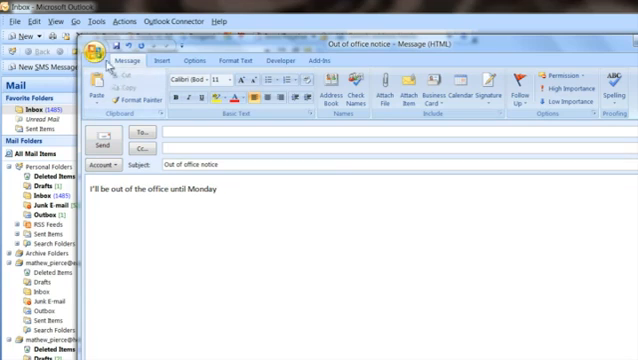
Step: Save the message as Outlook Template 'Out of office notice.oft', replacing the existing file
{"action": "left_click", "coordinate": [104, 46]}
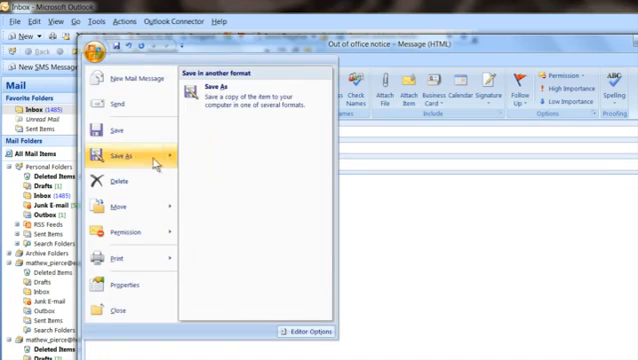
{"action": "left_click", "coordinate": [124, 156]}
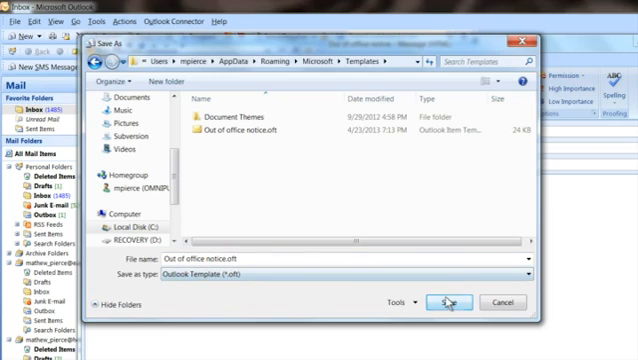
{"action": "left_click", "coordinate": [448, 302]}
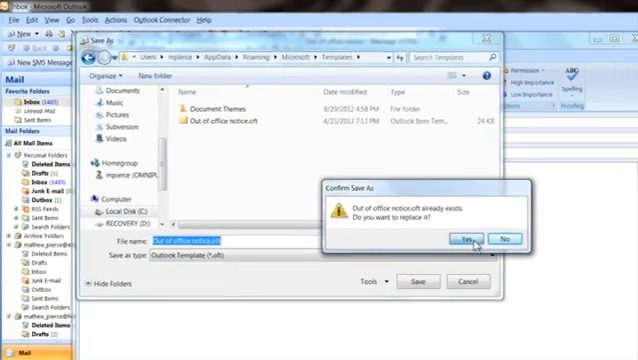
{"action": "left_click", "coordinate": [460, 240]}
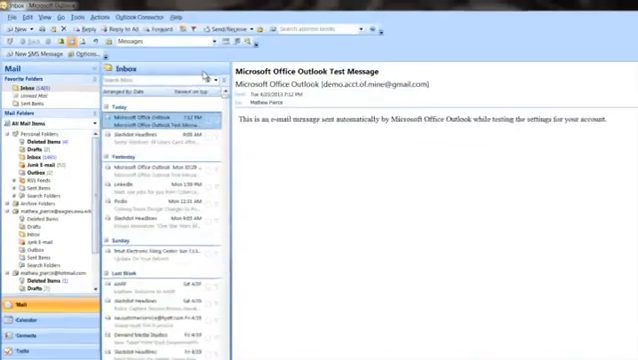
Step: Start a blank rule in Rules and Alerts with condition 'where my name is in the To box'
{"action": "left_click", "coordinate": [100, 20]}
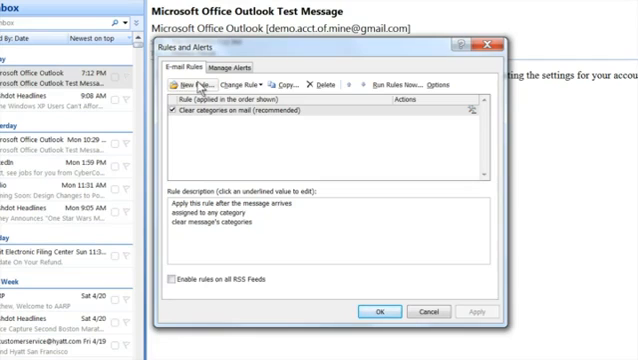
{"action": "left_click", "coordinate": [180, 84]}
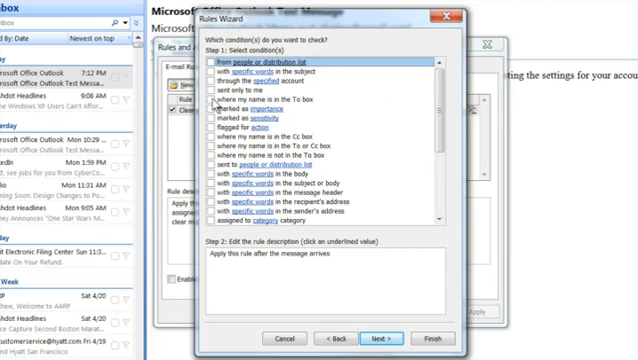
{"action": "left_click", "coordinate": [210, 104]}
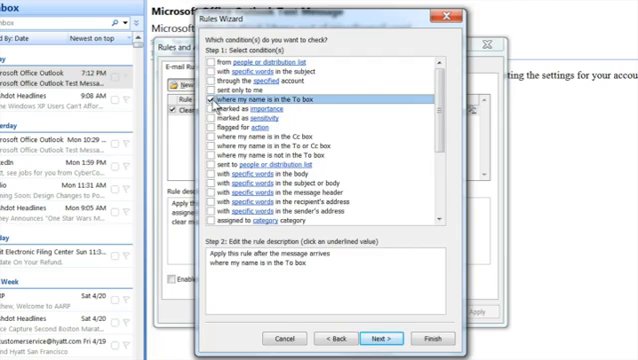
{"action": "mouse_move", "coordinate": [348, 278]}
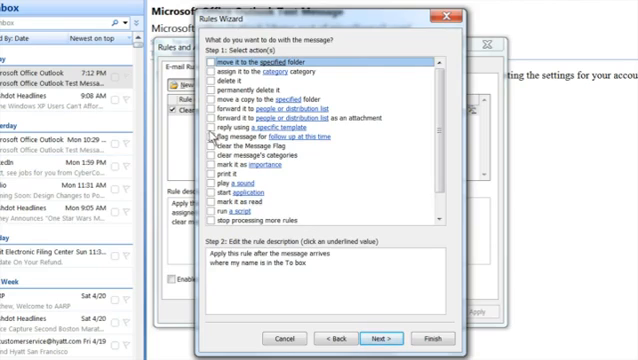
Step: Have the rule reply using the 'Out of office notice' template from User Templates
{"action": "left_click", "coordinate": [216, 128]}
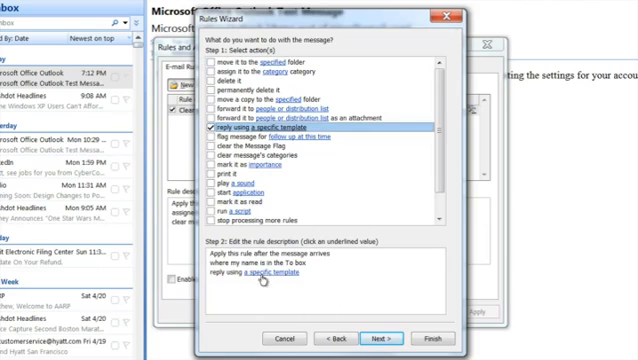
{"action": "left_click", "coordinate": [260, 272]}
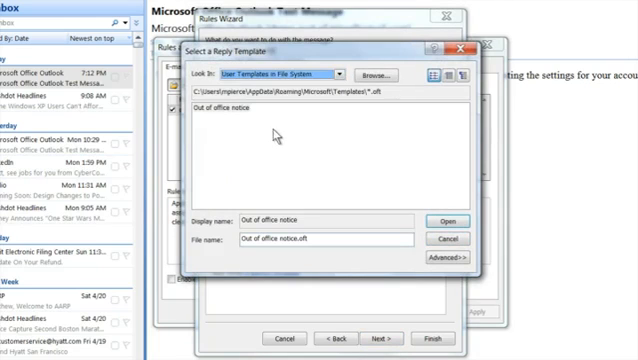
{"action": "left_click", "coordinate": [222, 108]}
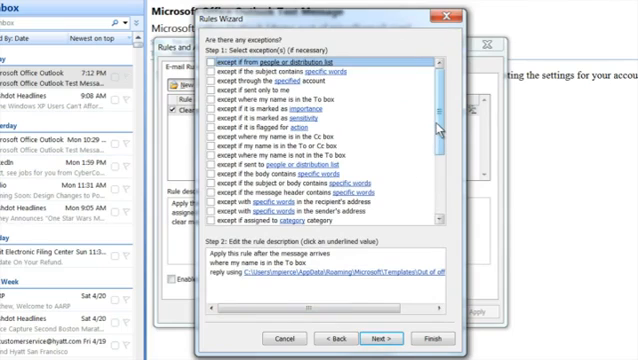
Step: Scroll the exceptions list to reach 'except if it is an Out of Office message'
{"action": "scroll", "scroll_direction": "down", "scroll_amount": 3}
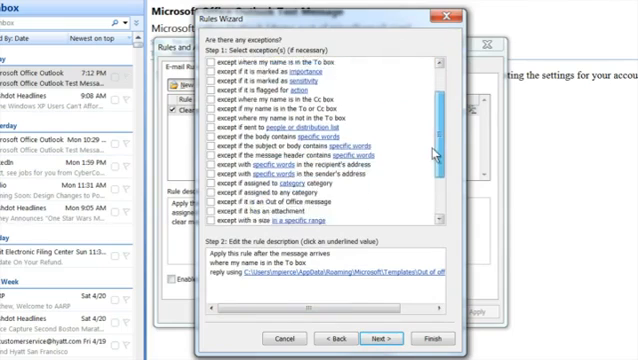
{"action": "scroll", "scroll_direction": "down", "scroll_amount": 3}
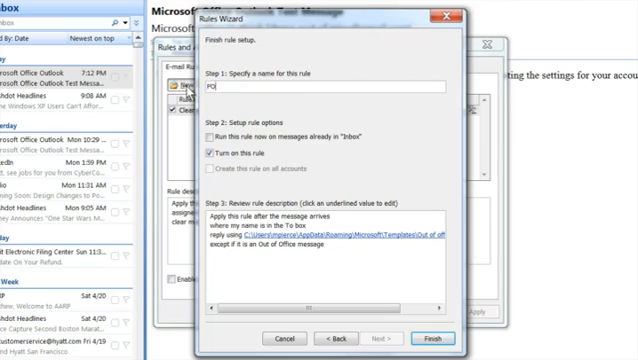
Step: Name the rule 'Out of office' and set its final setup option checkboxes
{"action": "type", "text": "Out of office"}
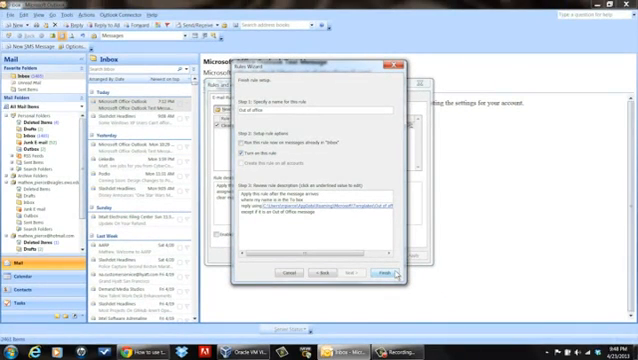
{"action": "mouse_move", "coordinate": [352, 228]}
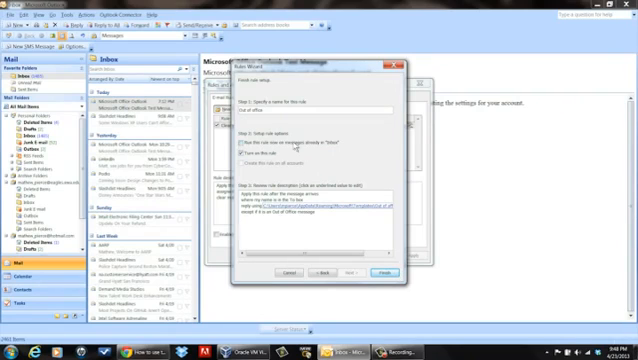
{"action": "left_click", "coordinate": [258, 144]}
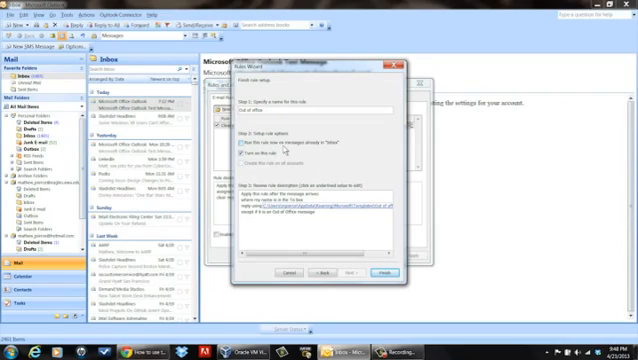
{"action": "left_click", "coordinate": [234, 152]}
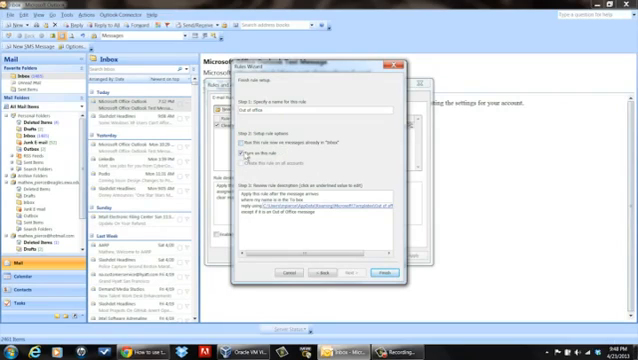